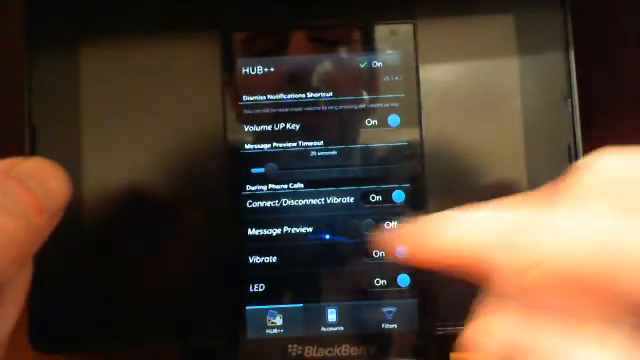
Go to Account Rules in Hub++ settings to edit per-account notifications
left_click(400, 228)
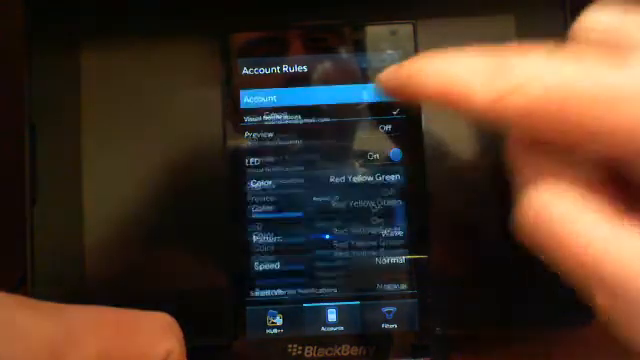
Choose Gmail as the account, with Disco pattern, Normal speed and vibrate on
left_click(310, 100)
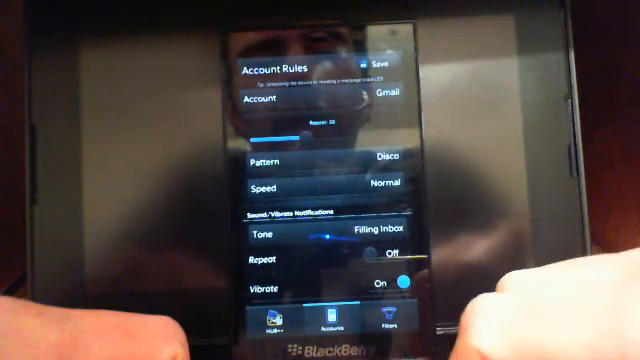
Start a new account rule and show the account list (Hotmail, Text Message, Work Email, Twitter)
left_click(384, 192)
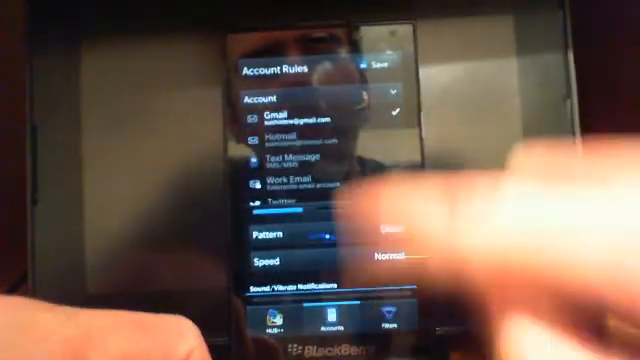
Choose Facebook as the account and list its LED patterns (Disco, SOS, Wave)
scroll("down", 3)
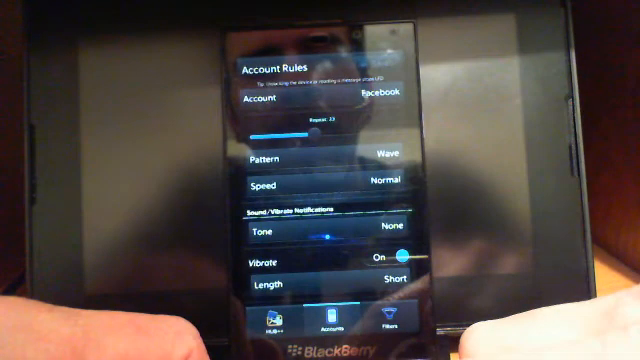
left_click(380, 160)
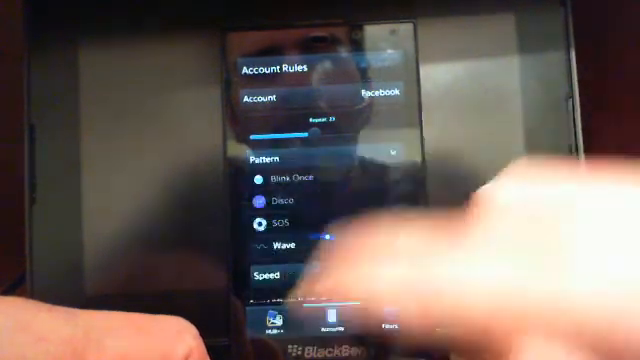